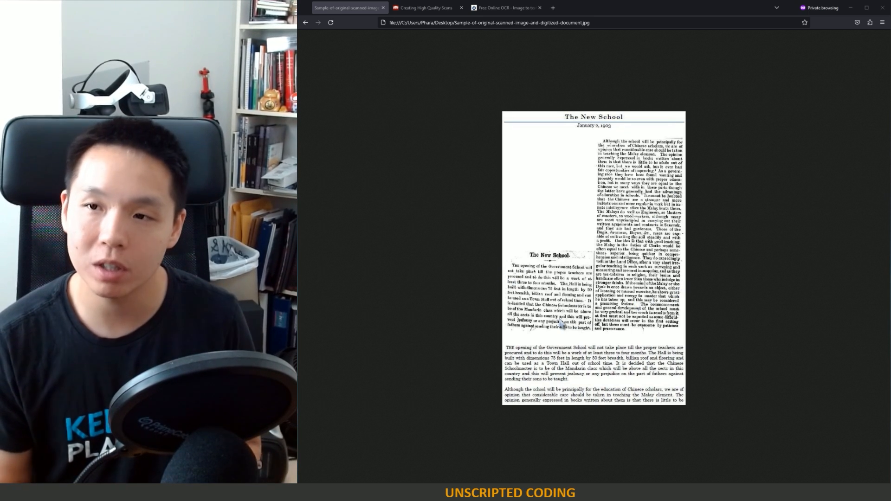
mouse_move(716, 319)
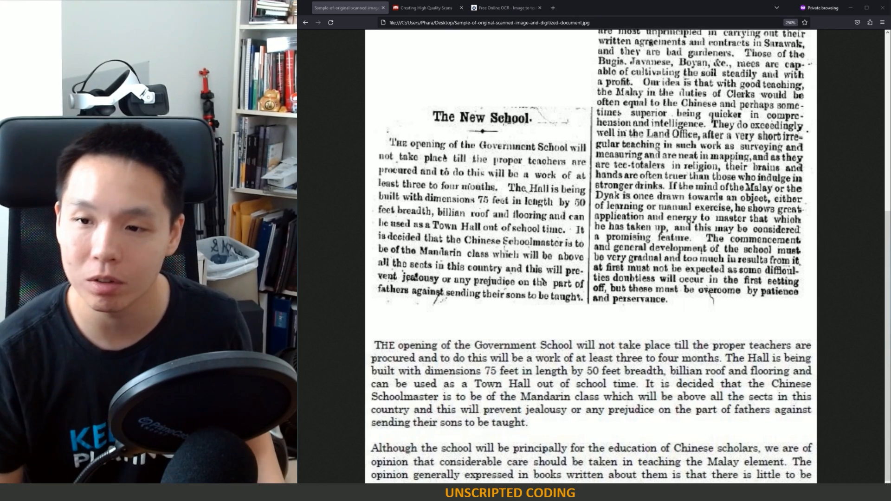
left_click(423, 7)
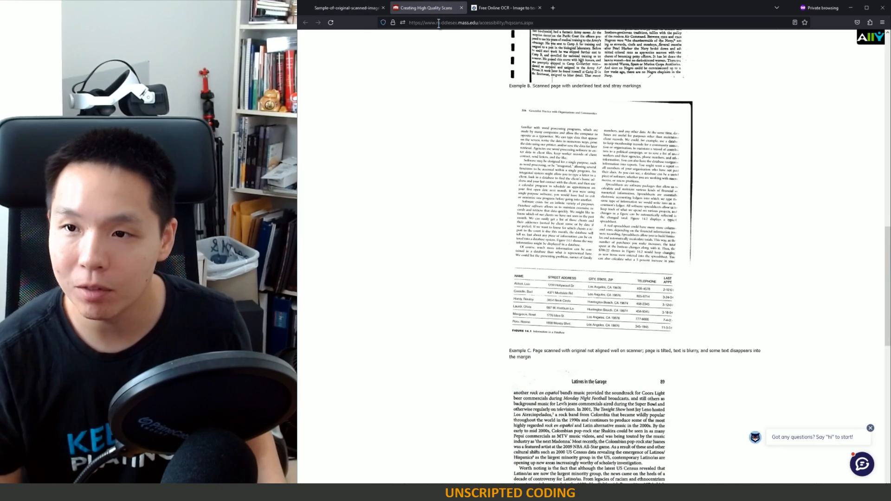
scroll("down", 3)
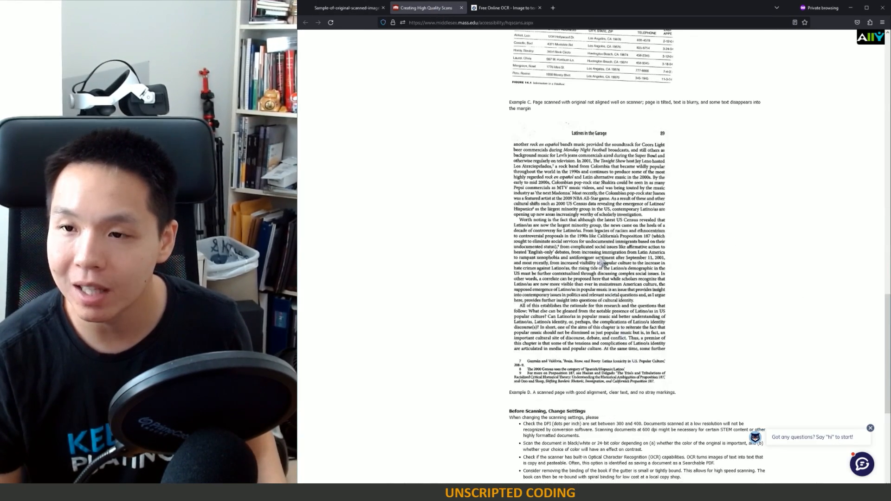
scroll("down", 3)
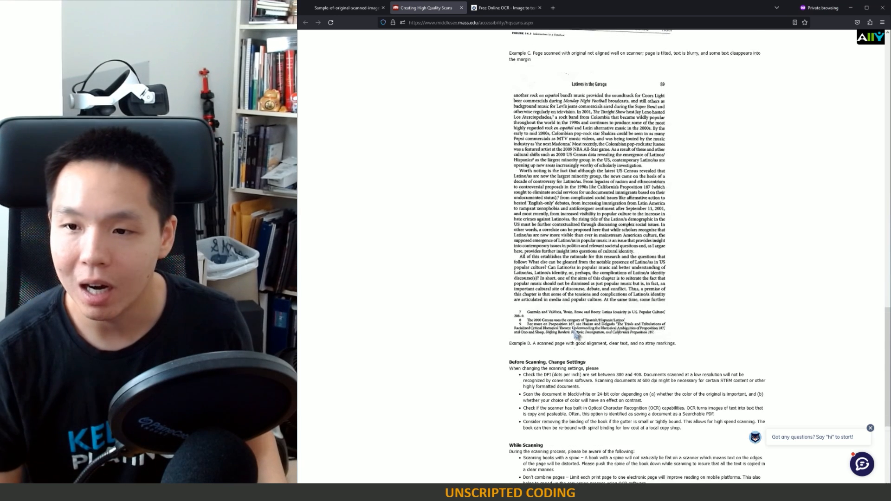
scroll("down", 3)
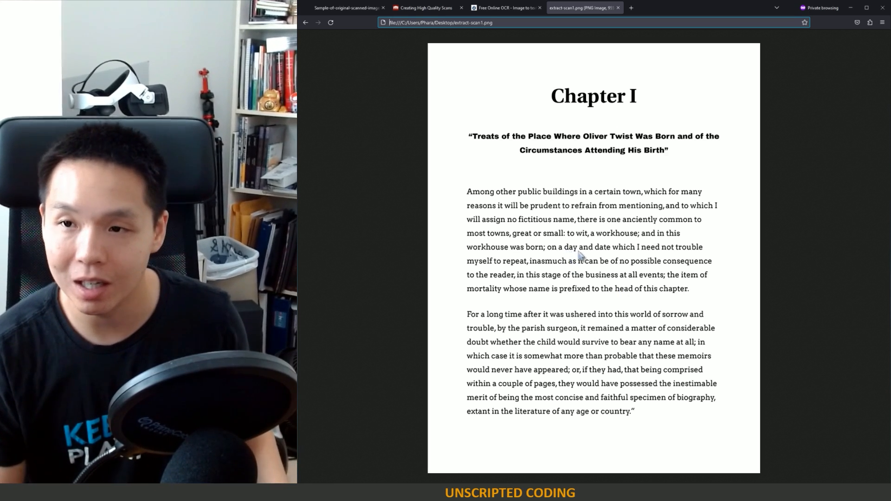
mouse_move(638, 228)
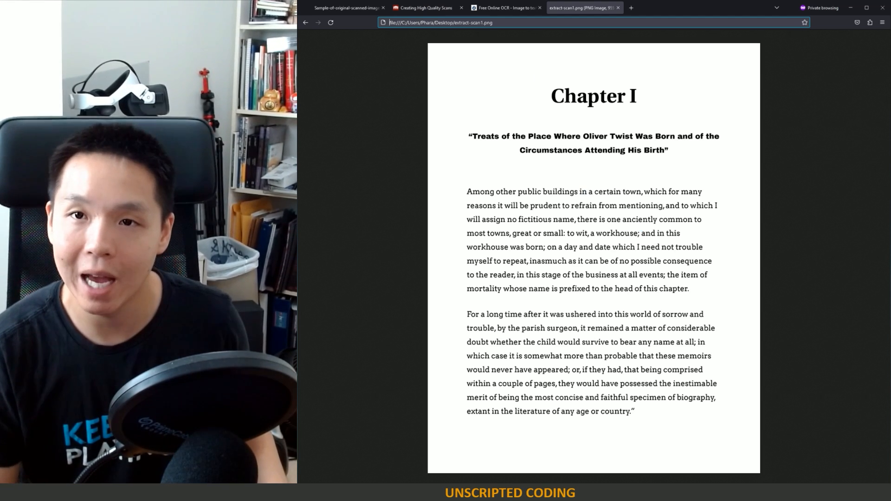
left_click(346, 7)
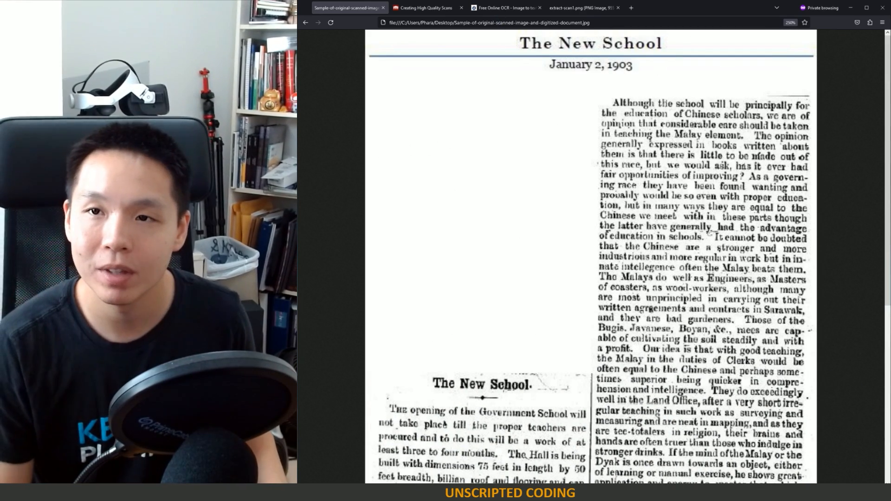
Convert the uploaded 1903 newspaper JPG to plain English text and show the recognized output
left_click(505, 8)
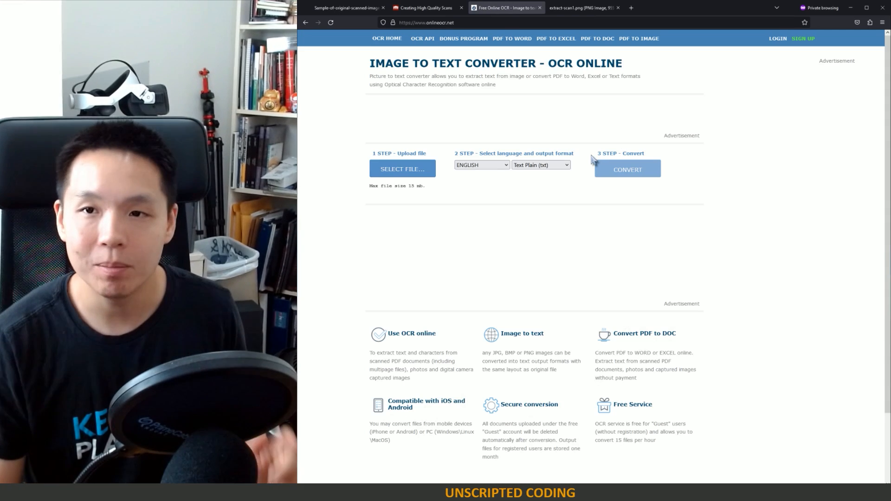
mouse_move(699, 18)
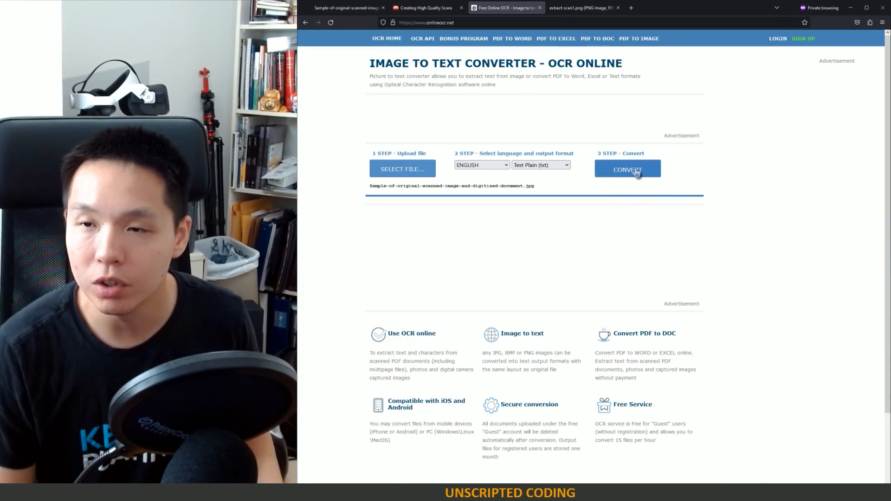
left_click(346, 7)
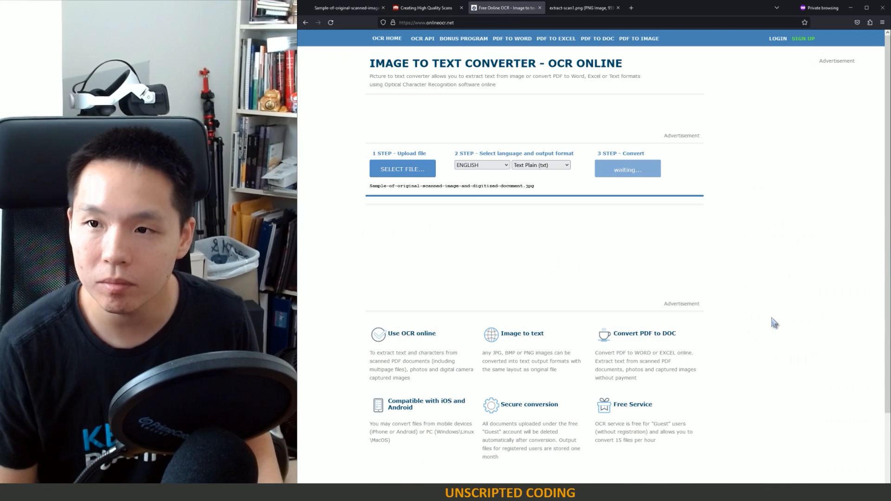
left_click(627, 169)
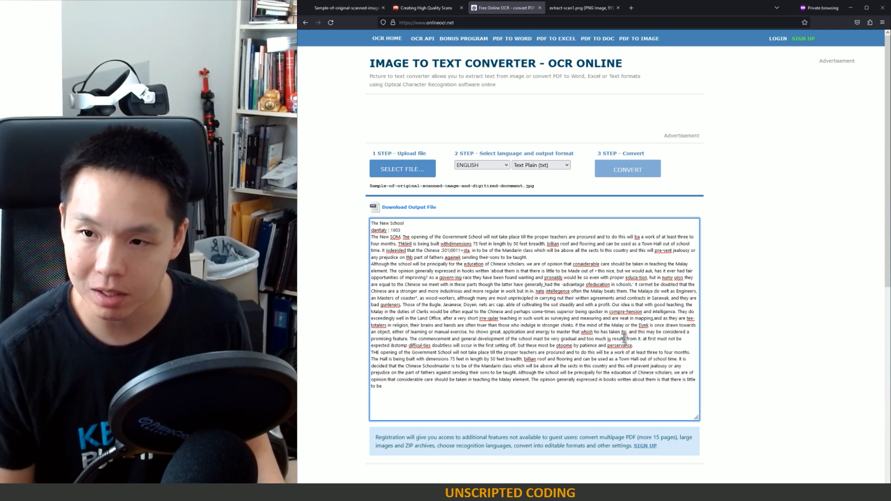
double_click(624, 312)
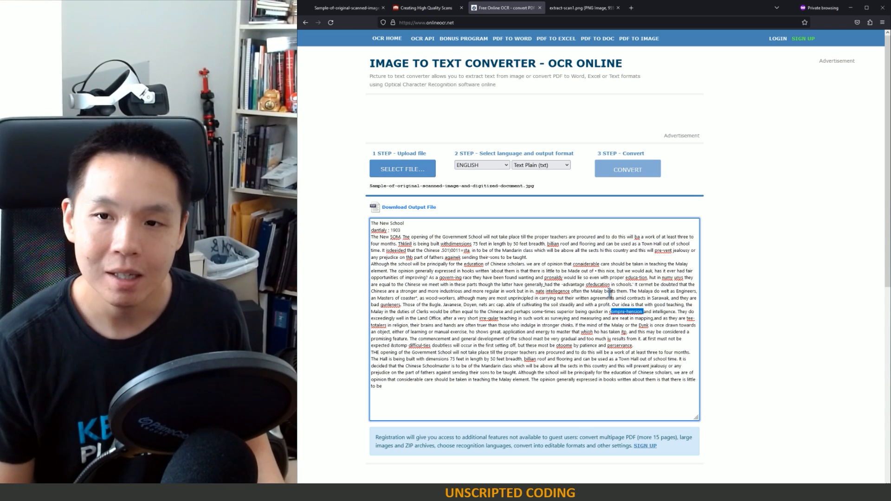
left_click(423, 7)
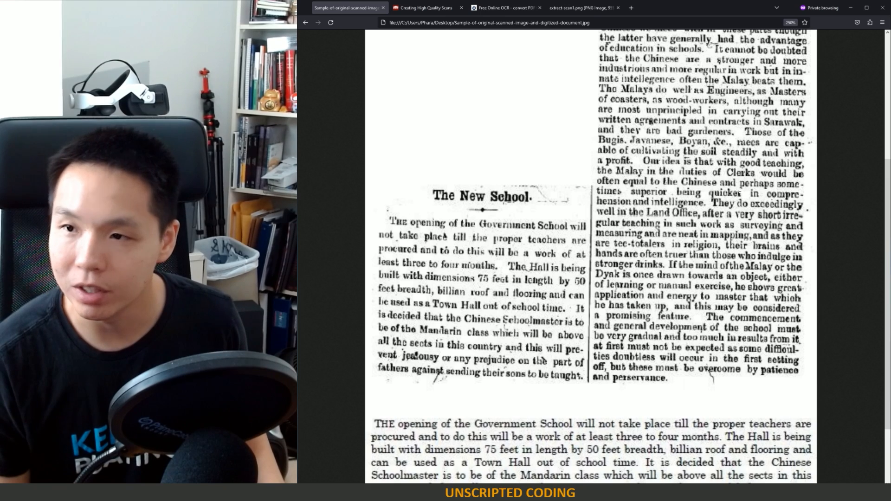
mouse_move(850, 205)
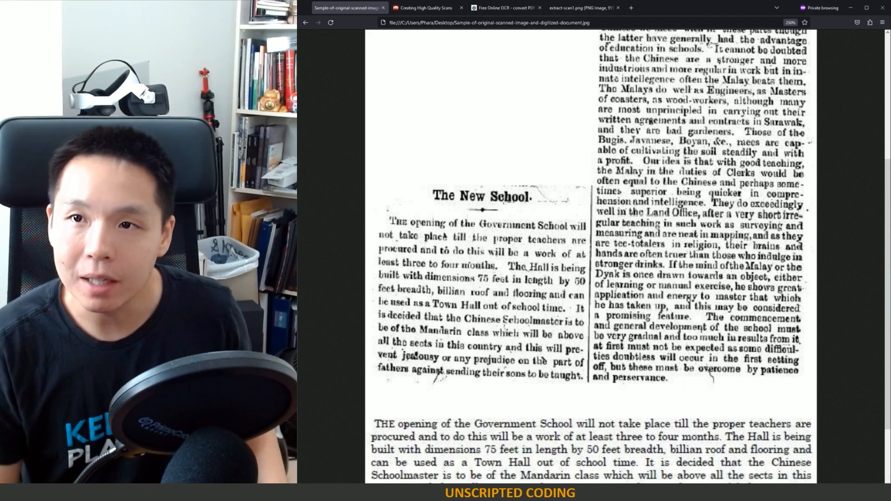
Return to the OnlineOCR.net tab showing the recognized newspaper text with misread words
left_click(505, 8)
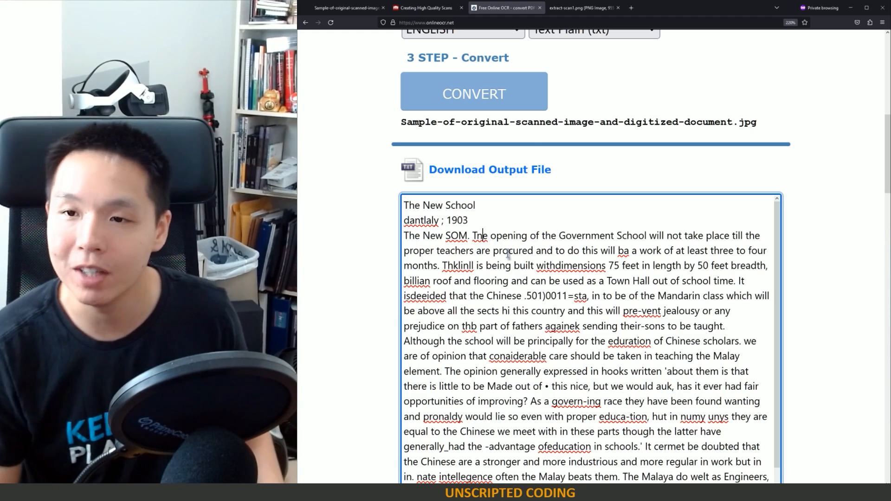
Select the passage from 'The opening of the Government School' through its first sentences
double_click(479, 234)
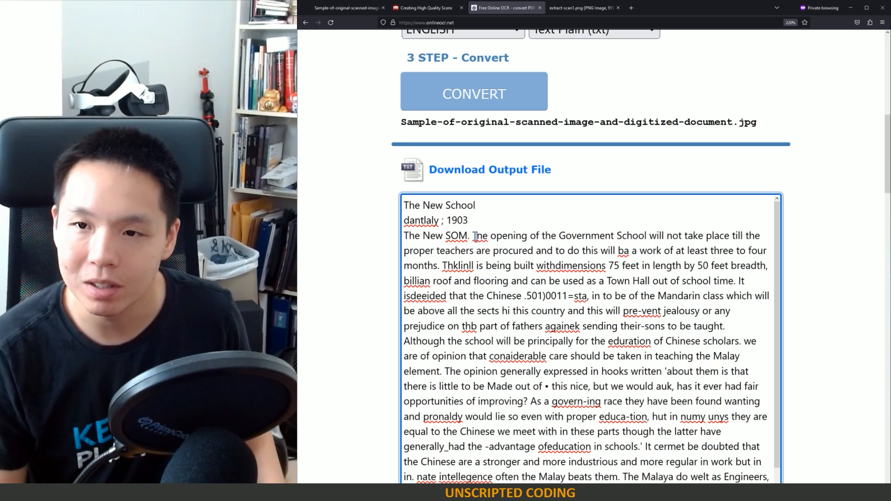
left_click_drag(473, 235, 565, 251)
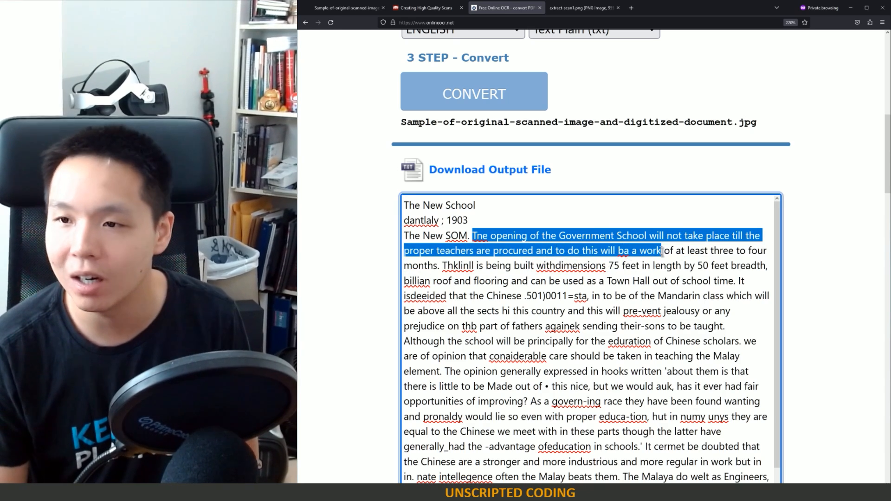
left_click_drag(662, 251, 447, 280)
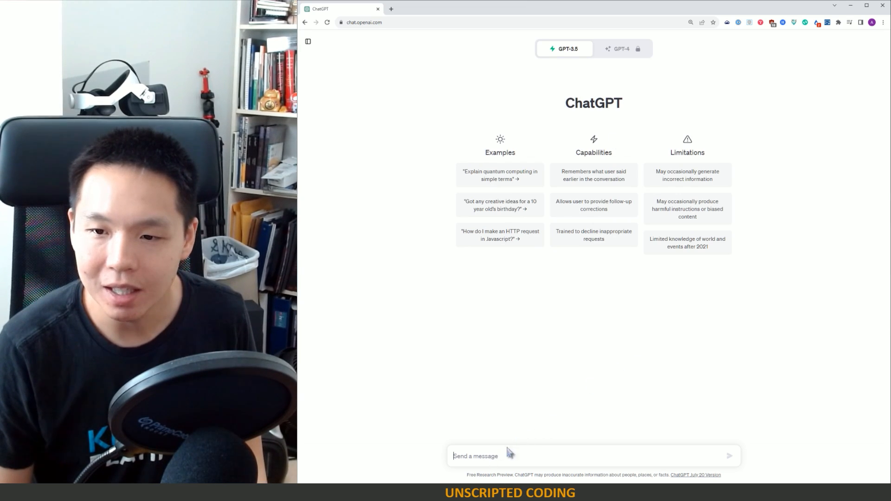
Send a prompt asking to fix OCR spelling mistakes, keep text close to original, and explain changes
type("I have the text from")
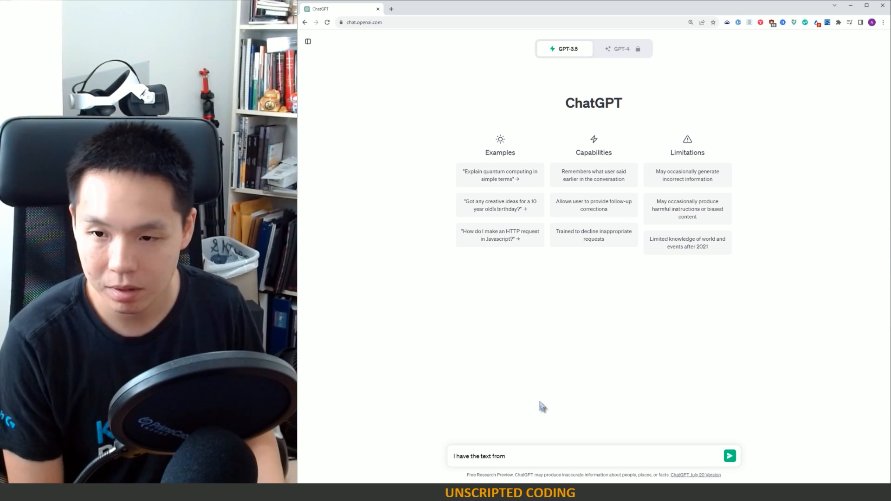
type("I have a historical text that was run through optical character recognition.  T")
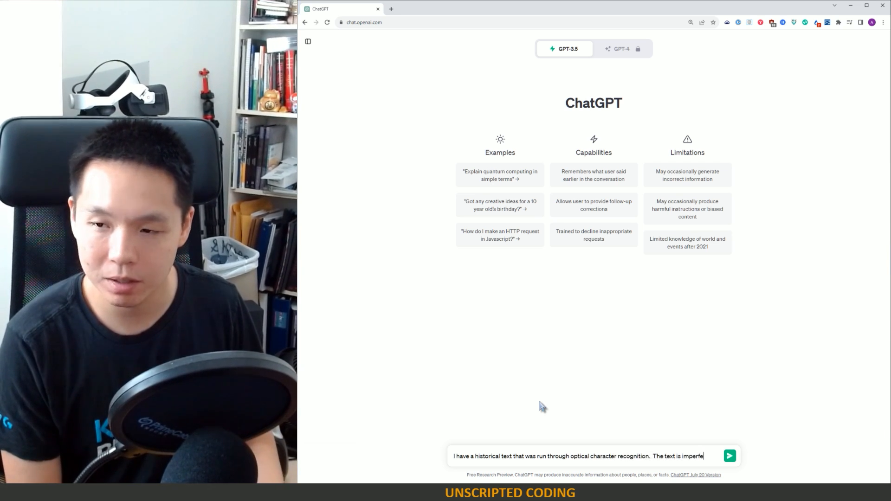
type("ct because it is")
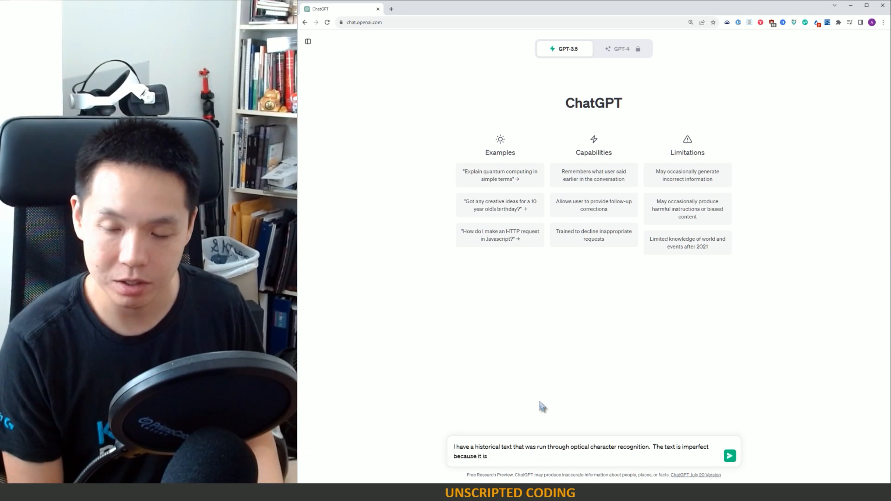
type("computer generated.")
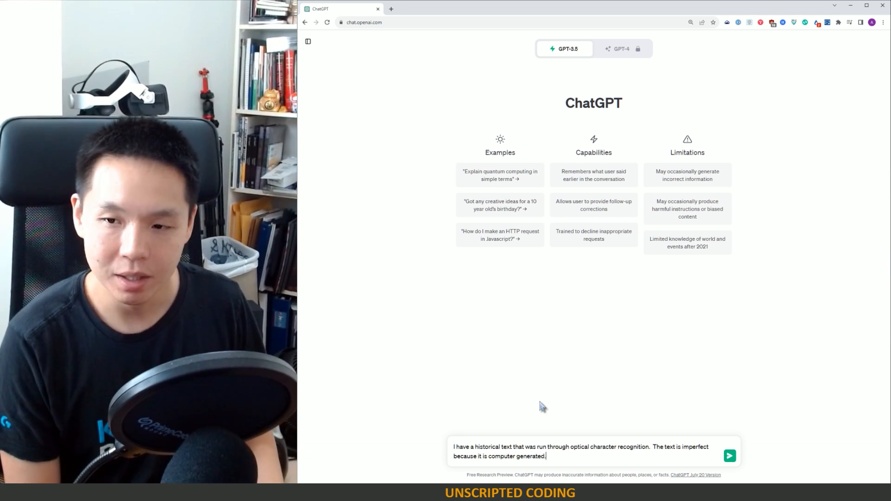
type("Can you ru")
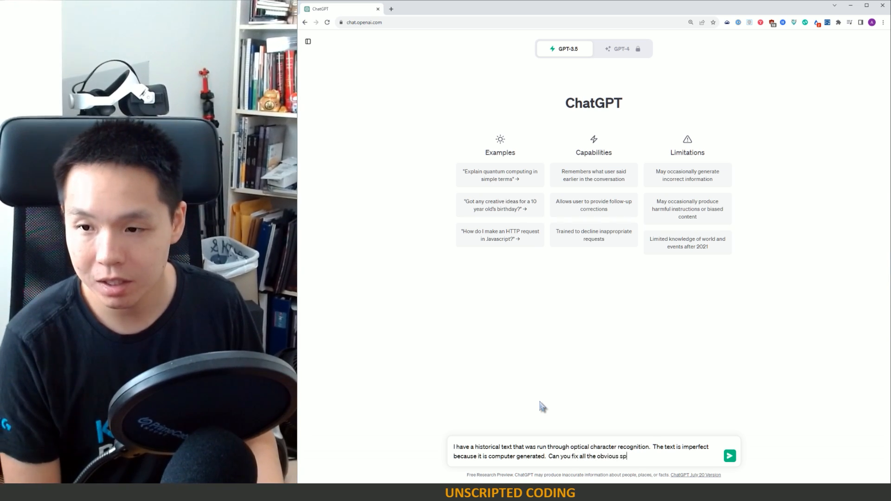
type("spelling")
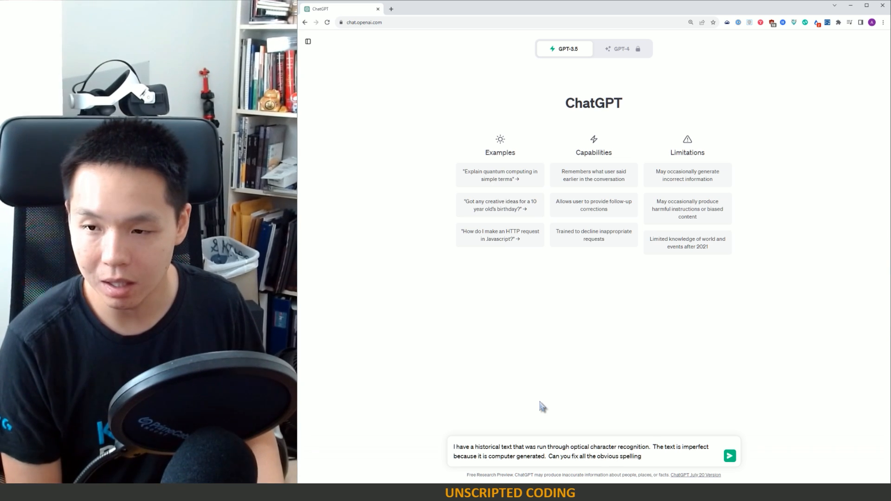
type("mistakes that ar")
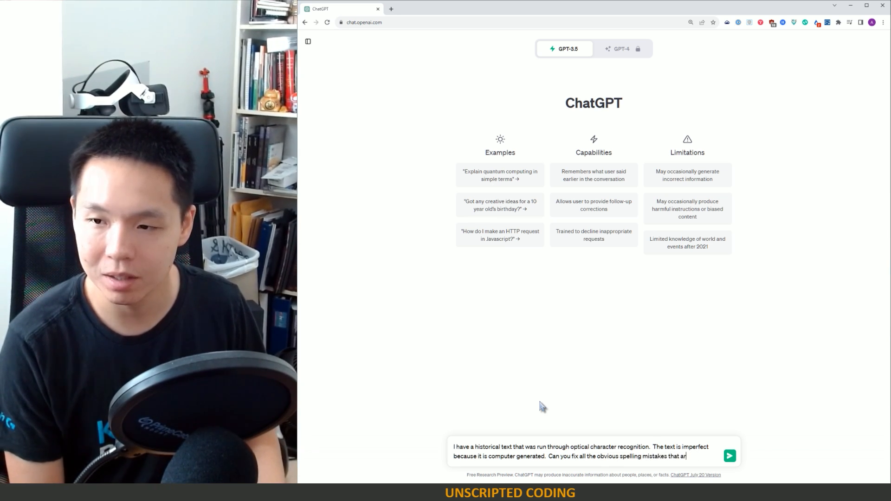
type("appear because")
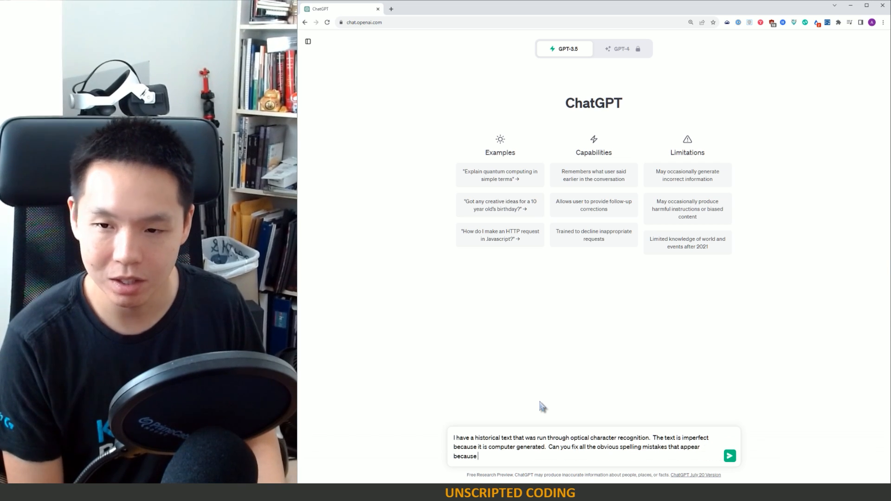
type("of the OCR process.  You s")
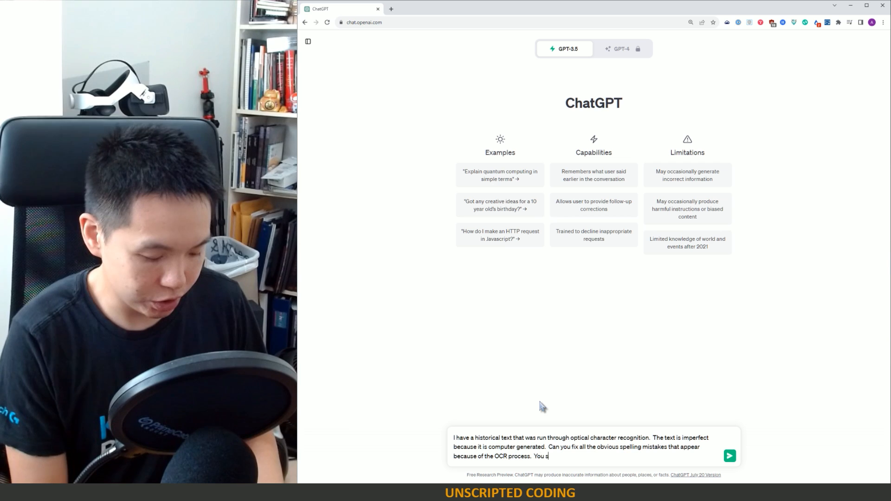
type("hould keep the text as")
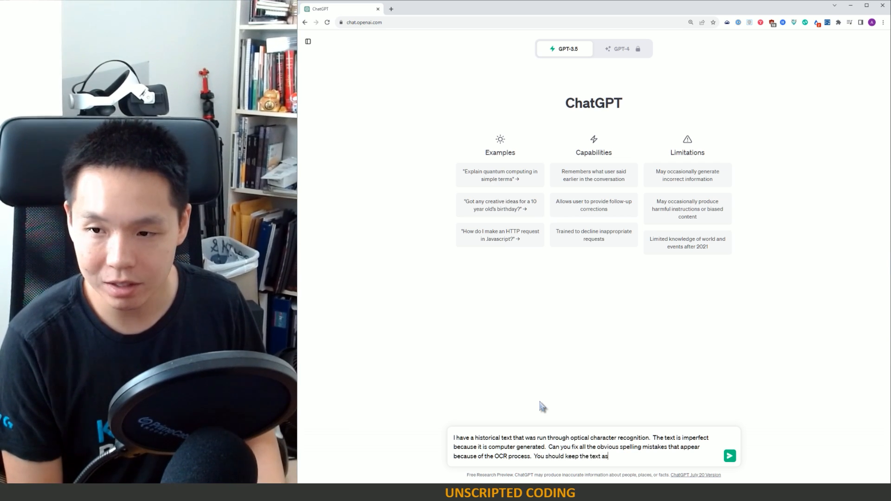
type("close to the original as possible and")
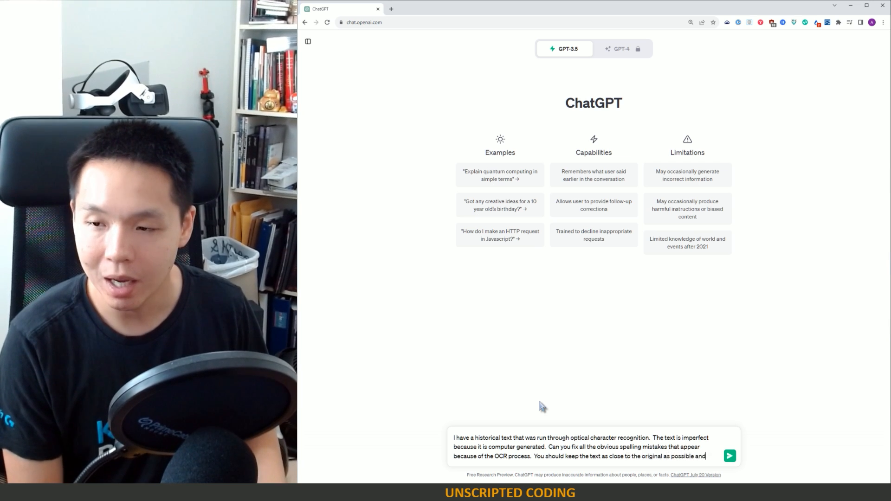
type("explain")
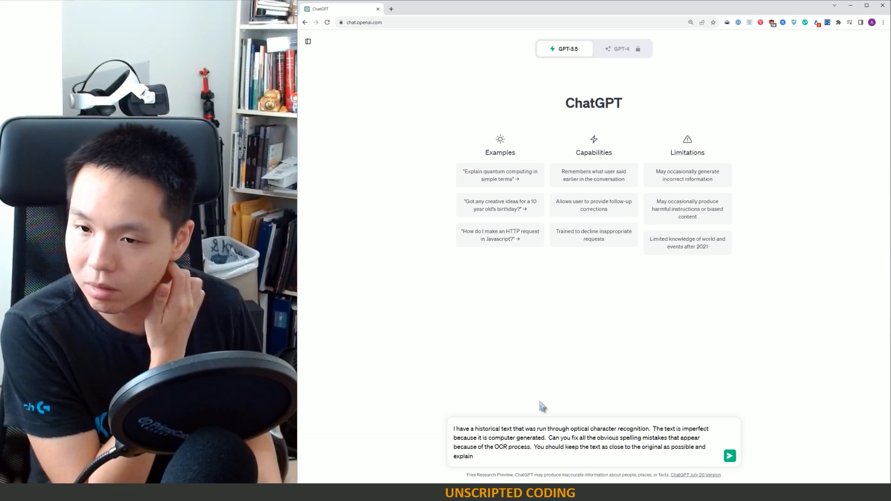
type("any changes that are not obvious or cannot be fi")
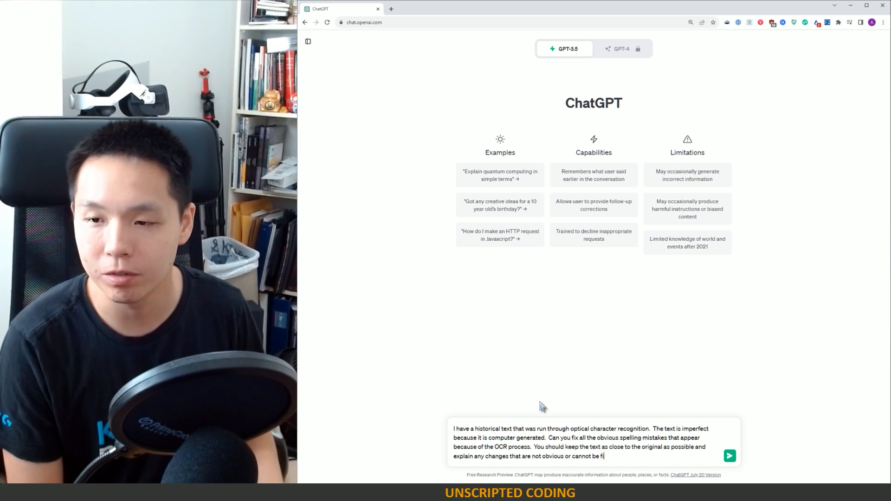
type("xed with")
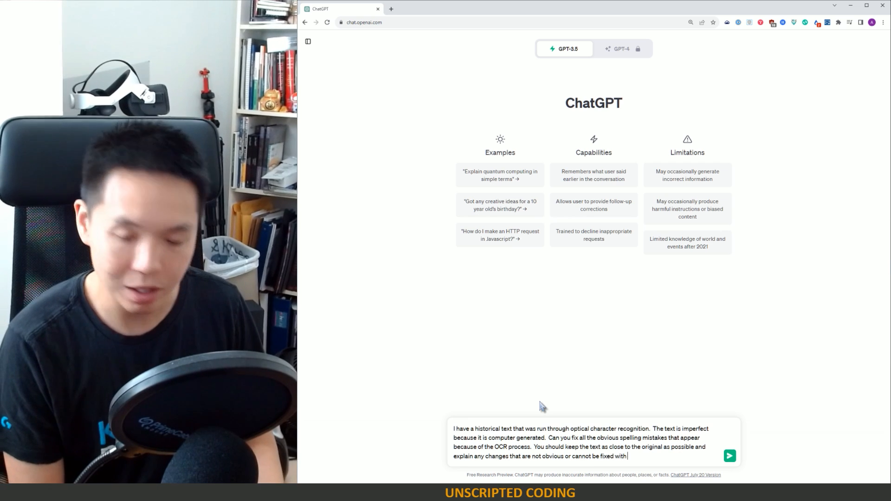
type("a simple change at the end of your")
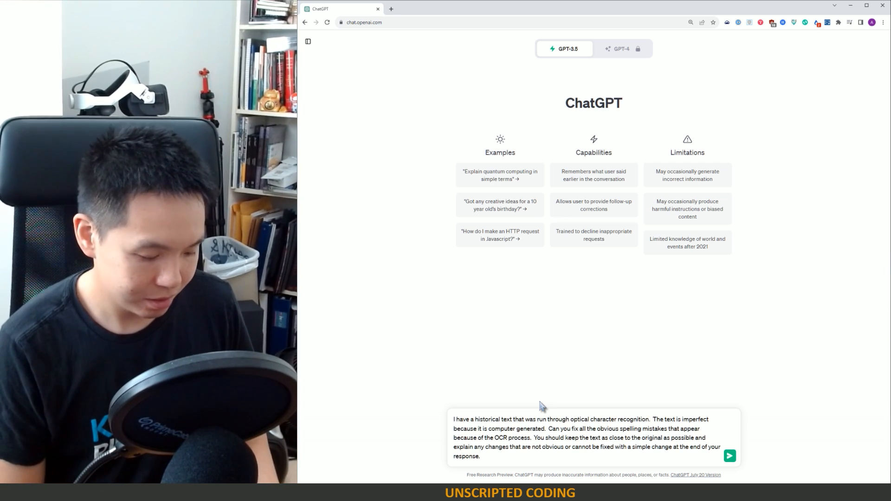
left_click(730, 456)
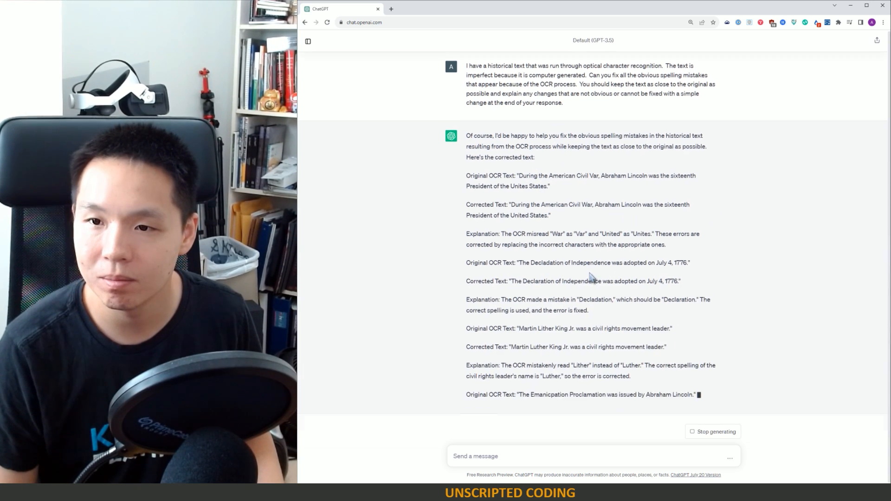
Read the sample corrections reply and acknowledge the content policy warning
scroll("down", 3)
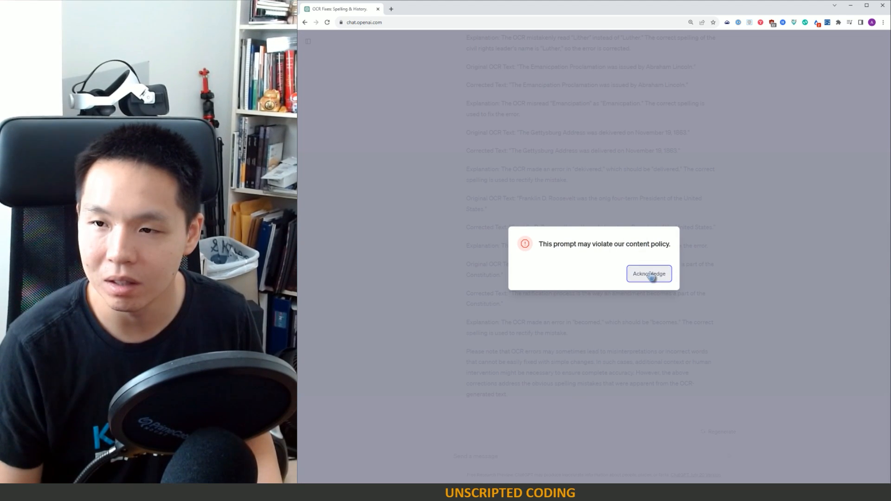
left_click(648, 273)
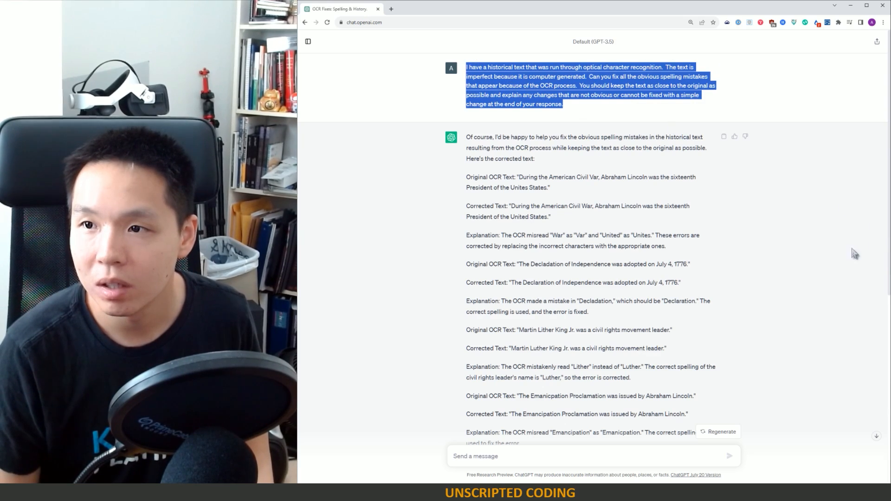
Reuse the correction request and select the OCR'd Government School paragraph
scroll("down", 3)
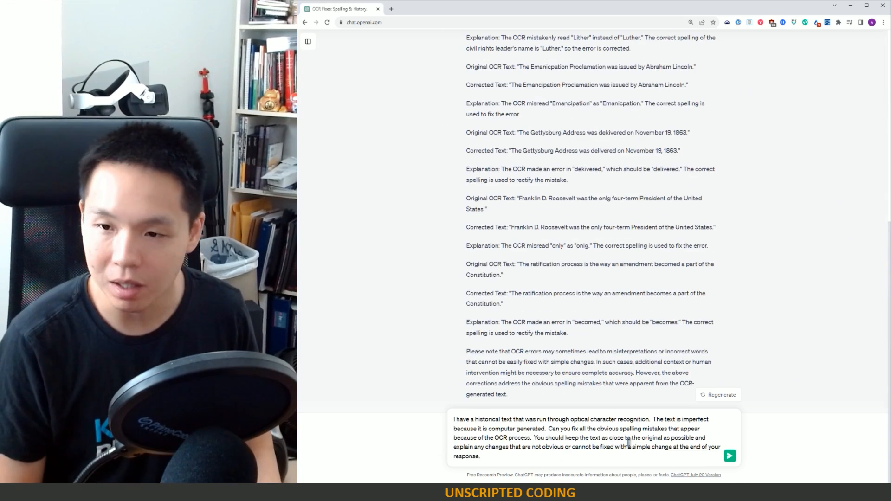
left_click(729, 456)
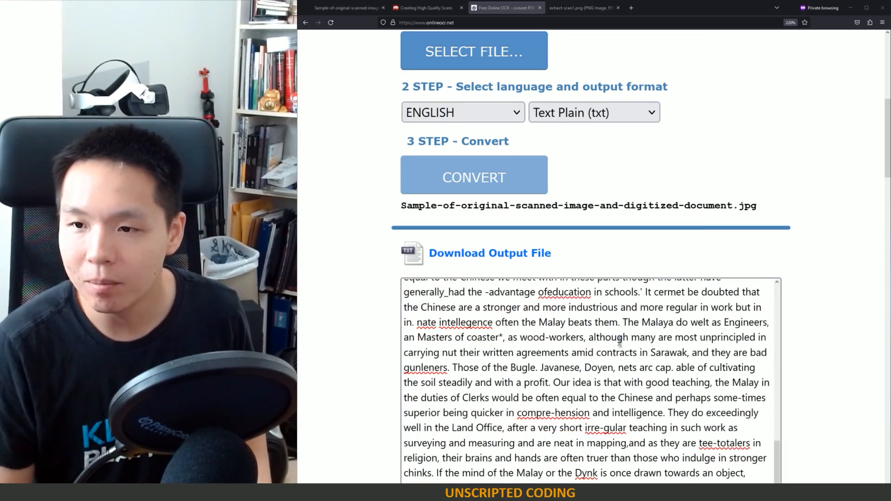
scroll("down", 3)
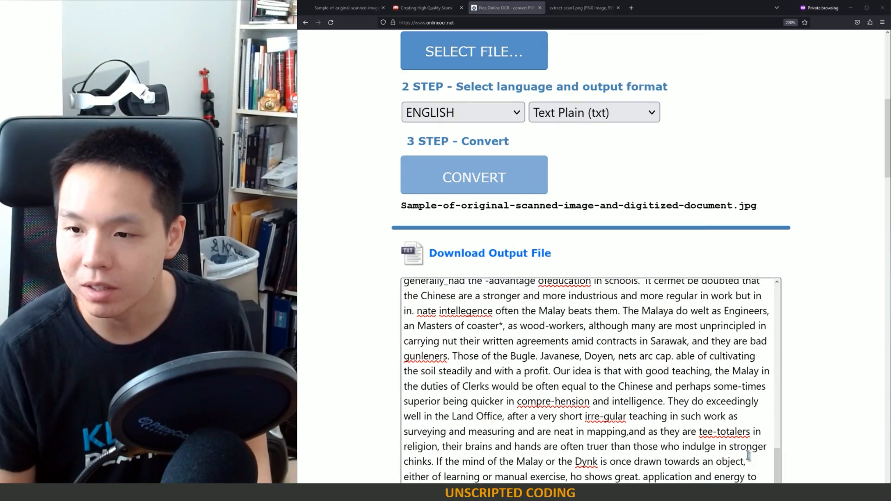
scroll("down", 3)
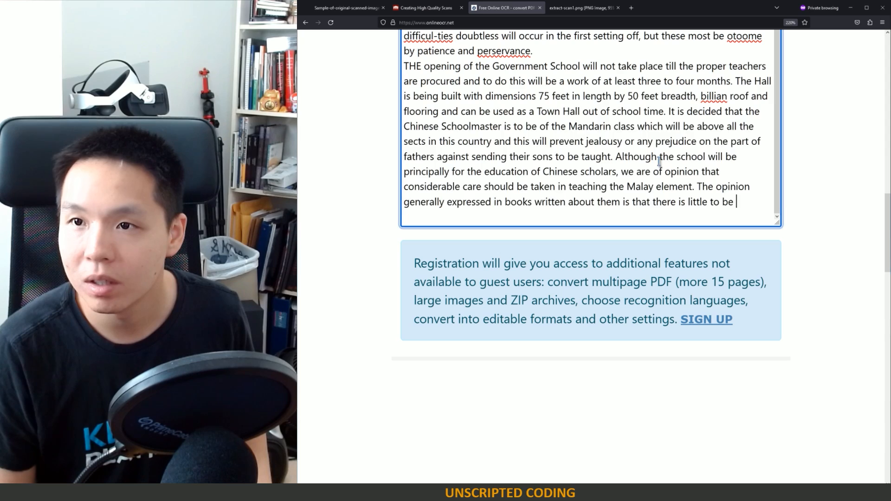
left_click_drag(404, 66, 733, 202)
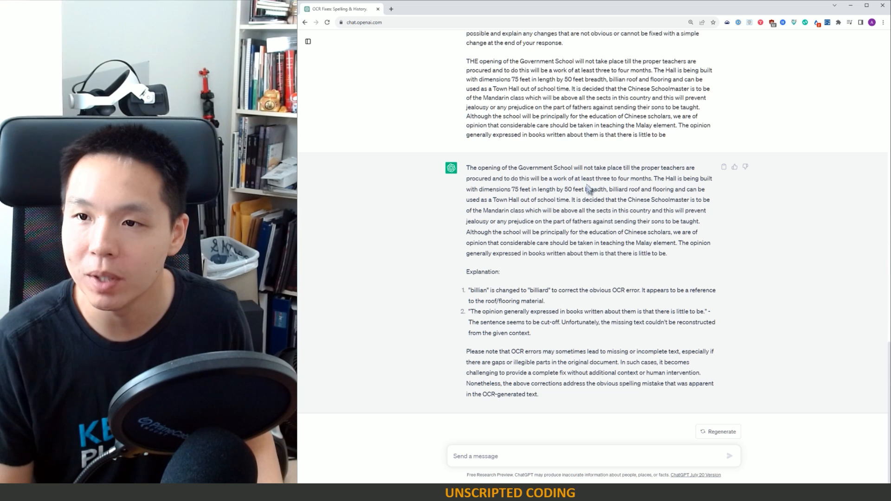
Review the corrected paragraph, highlighting the billiard fix and the cut-off sentence note
left_click_drag(507, 167, 655, 178)
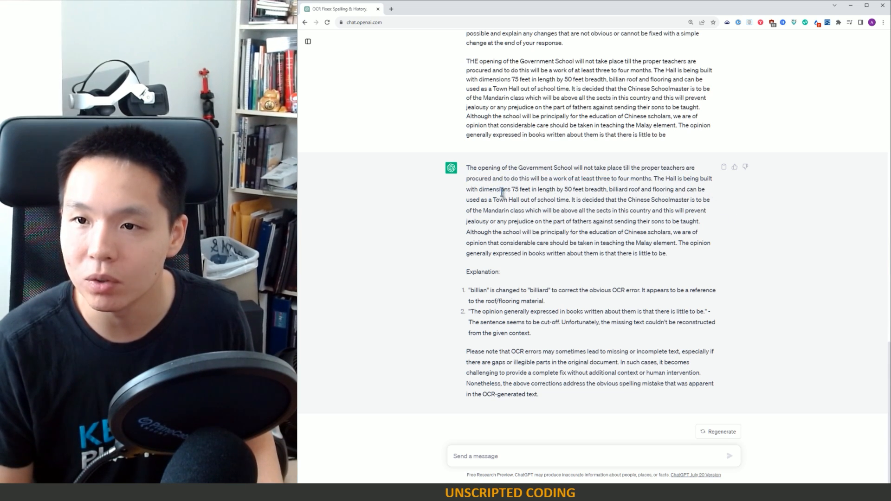
mouse_move(621, 308)
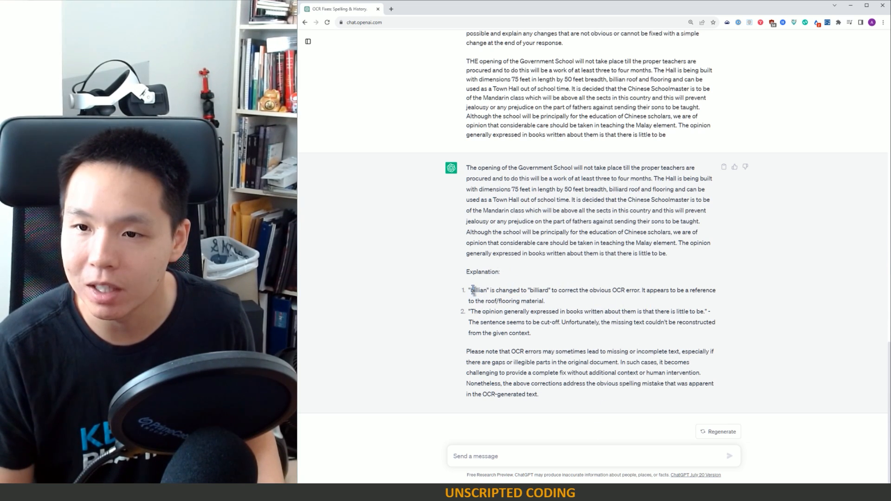
left_click_drag(469, 289, 607, 289)
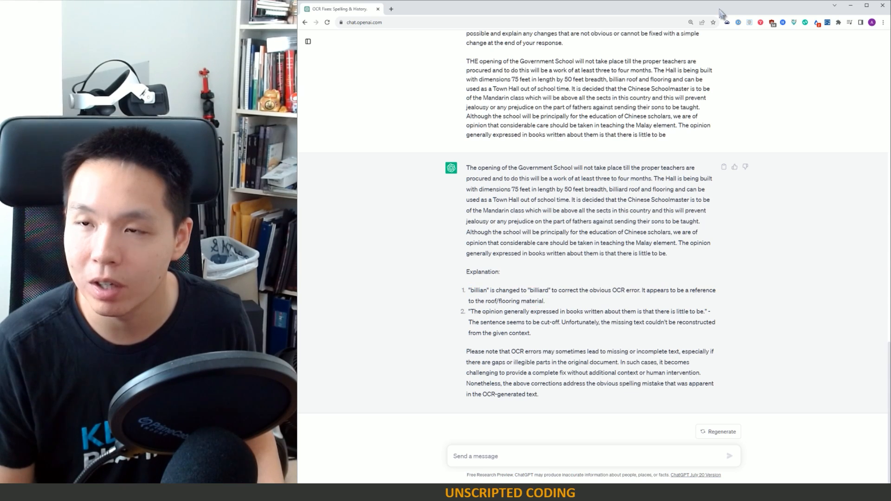
left_click(340, 7)
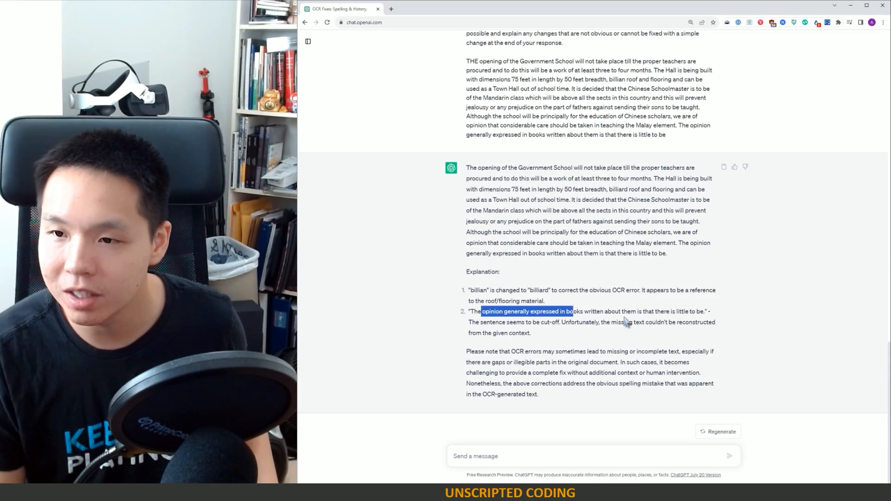
left_click_drag(574, 311, 640, 312)
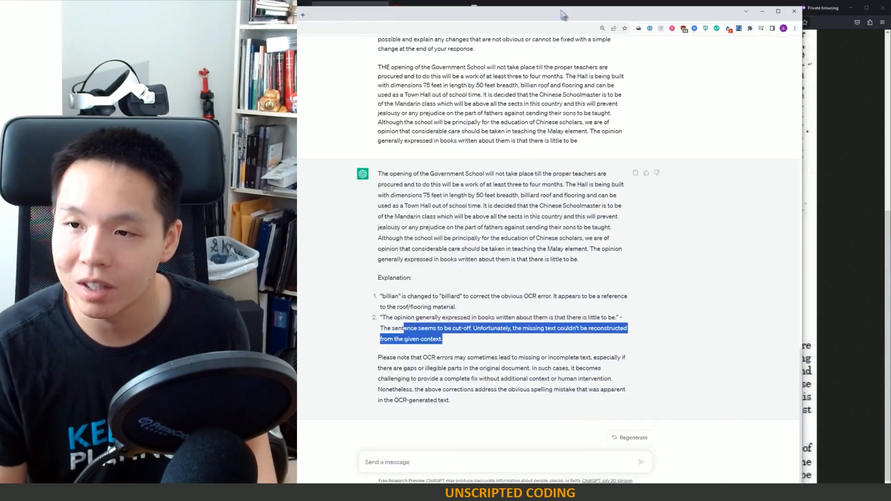
left_click(345, 8)
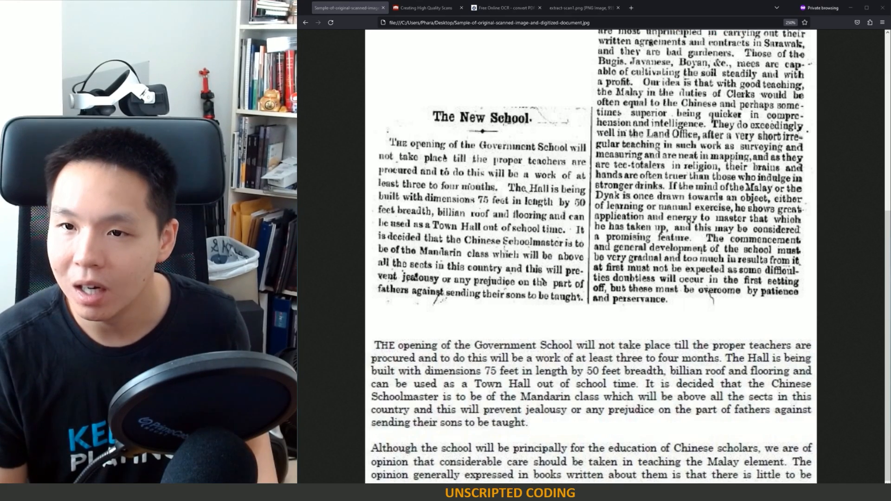
left_click(423, 7)
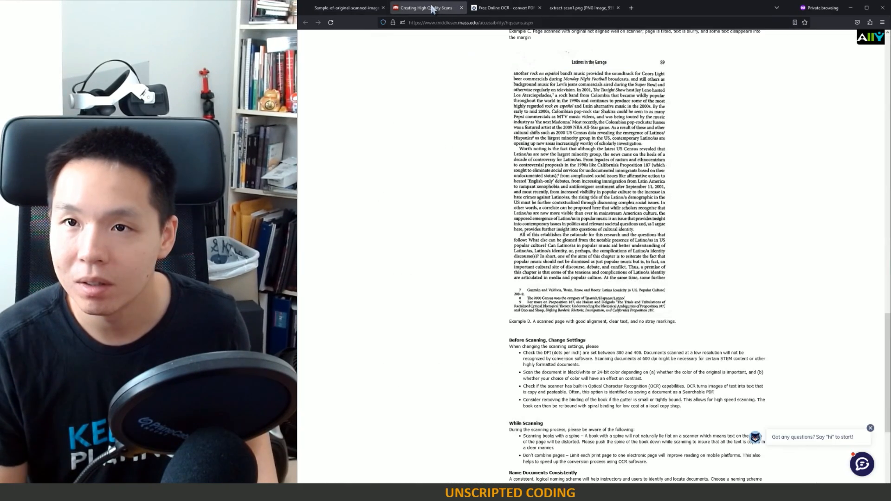
left_click(506, 7)
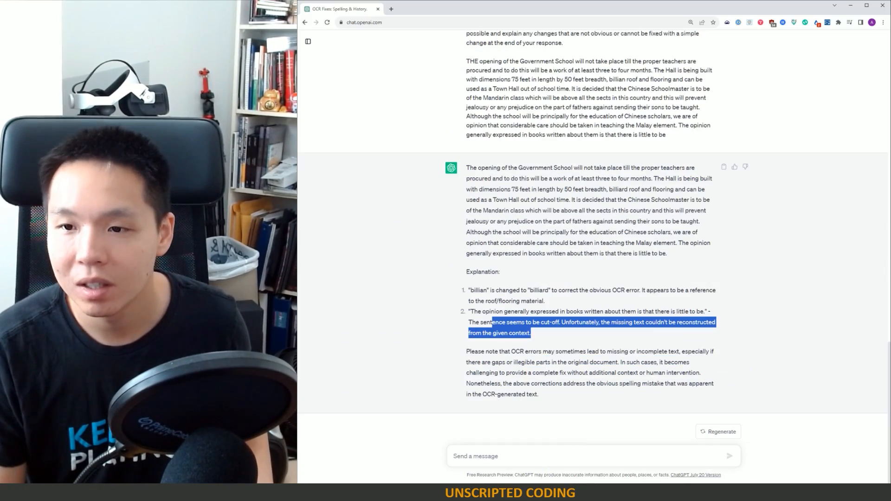
Send 'Here is another section of text:' with the next OCR passage for correction
type("Here is")
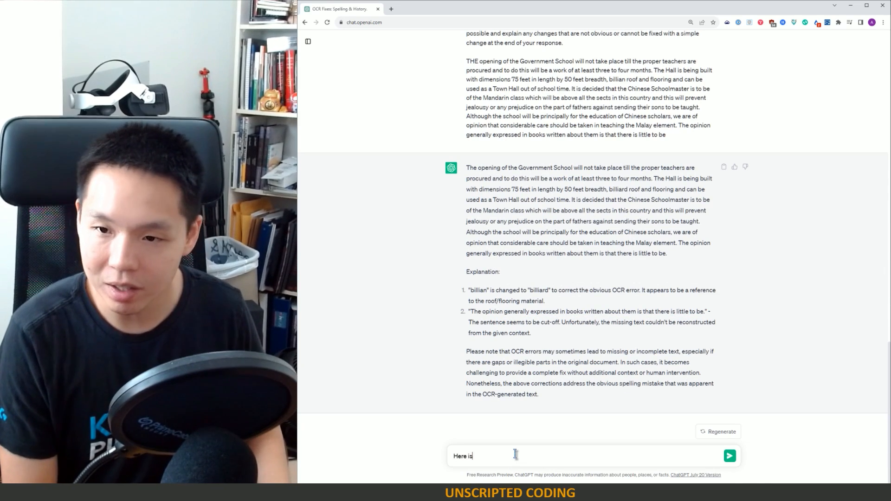
type("another section of te")
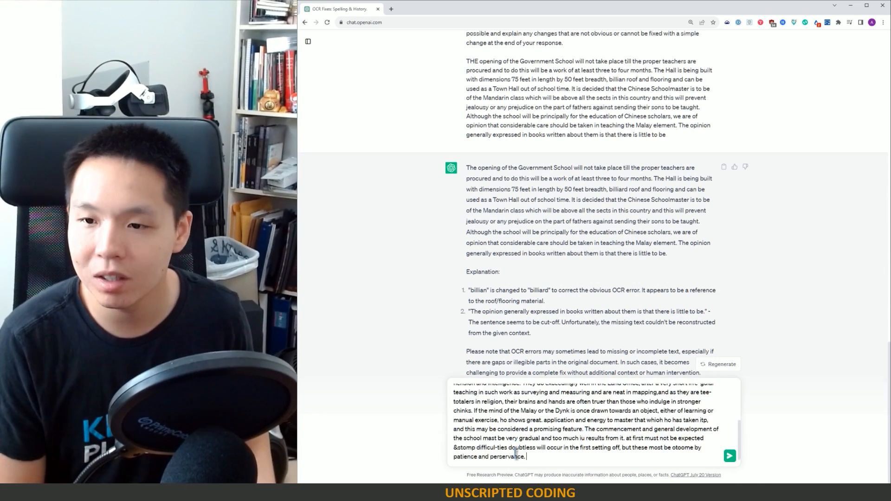
left_click(730, 456)
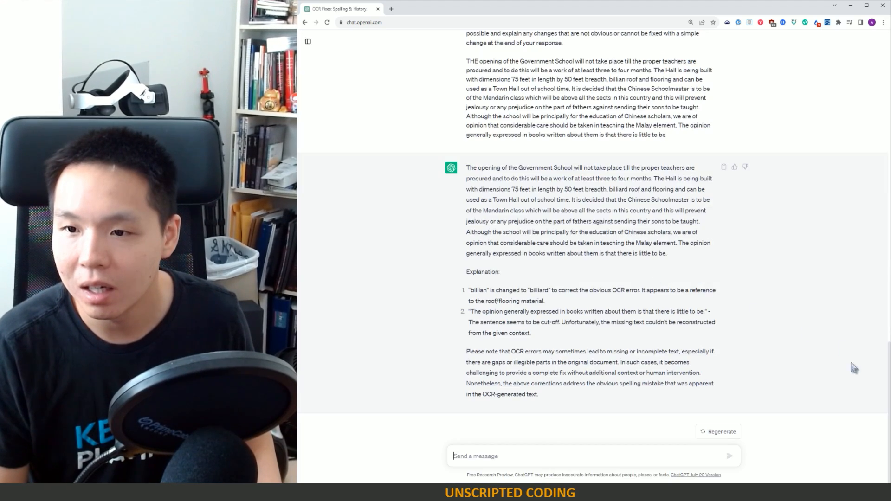
left_click(505, 8)
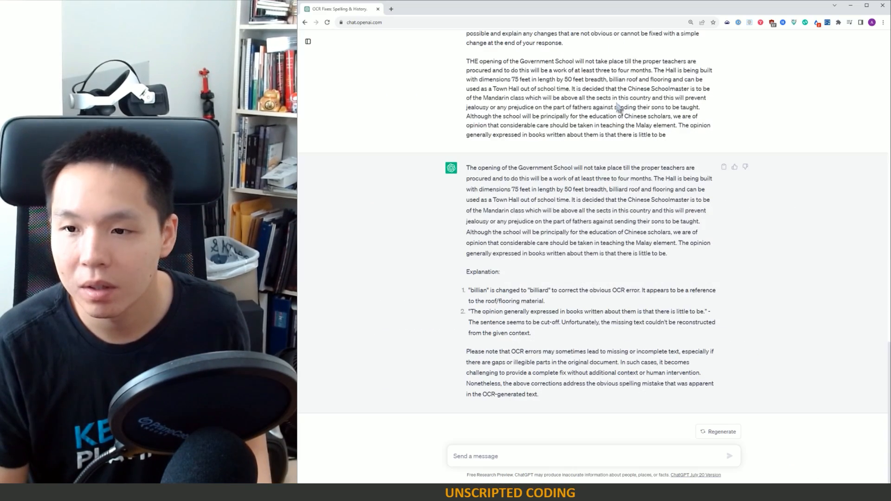
type("Here is")
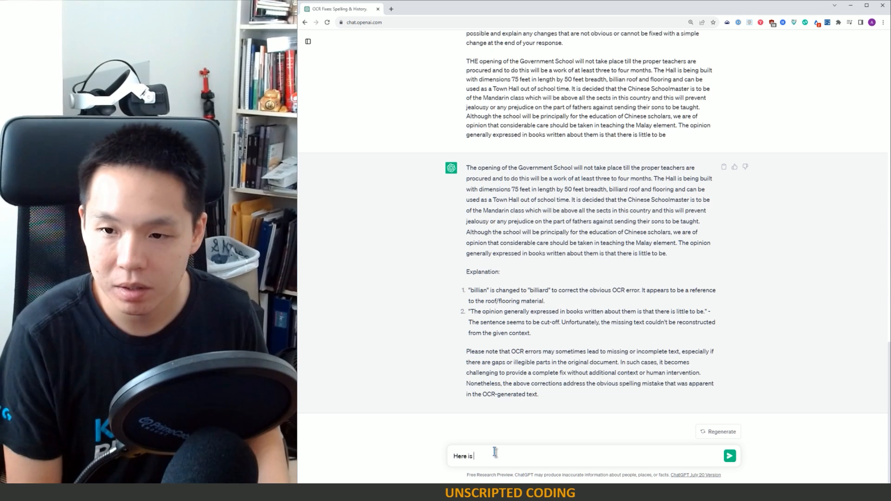
type("another section of tex")
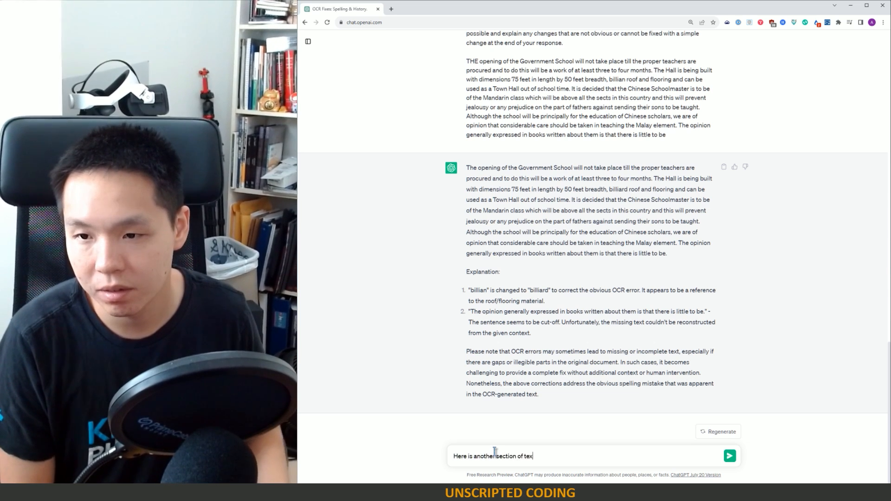
left_click(730, 455)
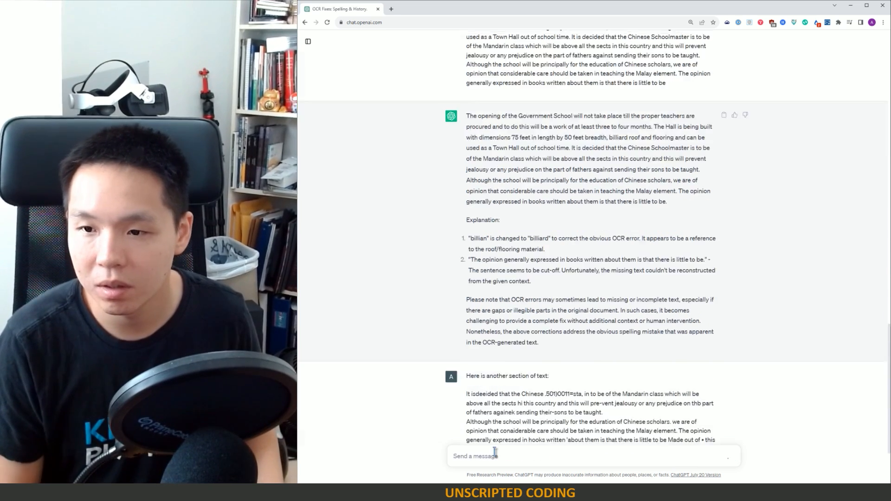
Scroll through the corrected second section and its numbered explanation list
scroll("down", 3)
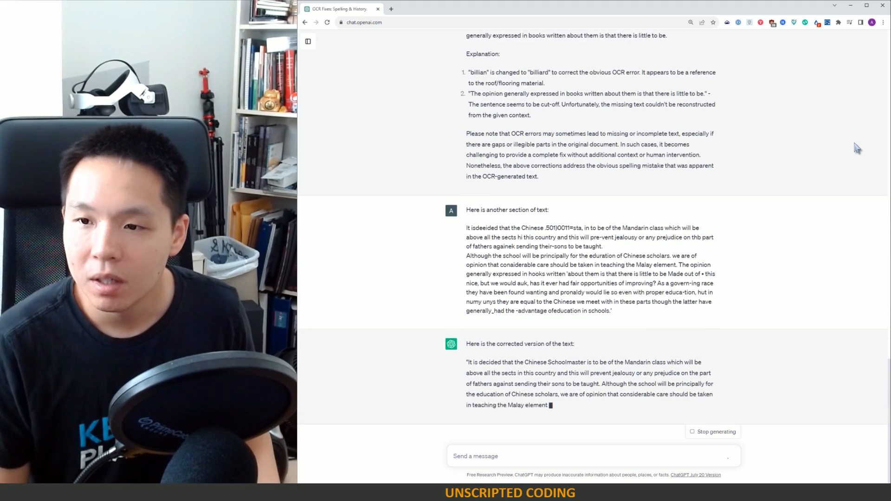
scroll("down", 3)
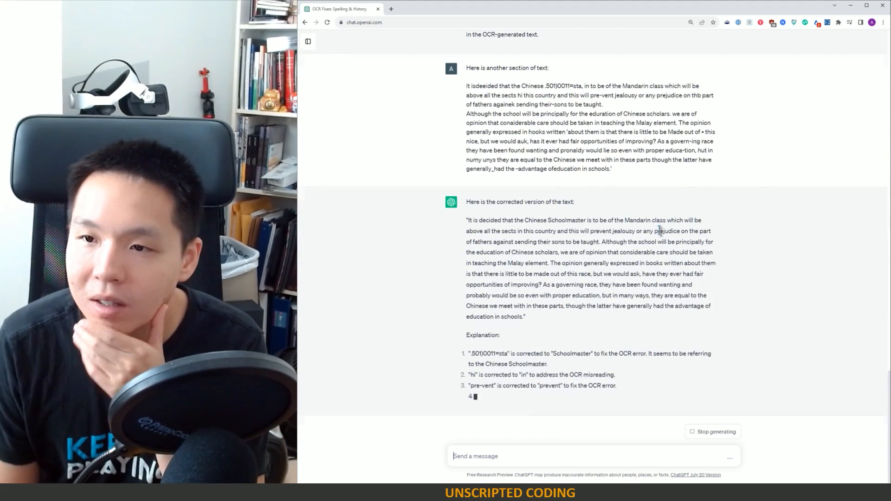
scroll("down", 3)
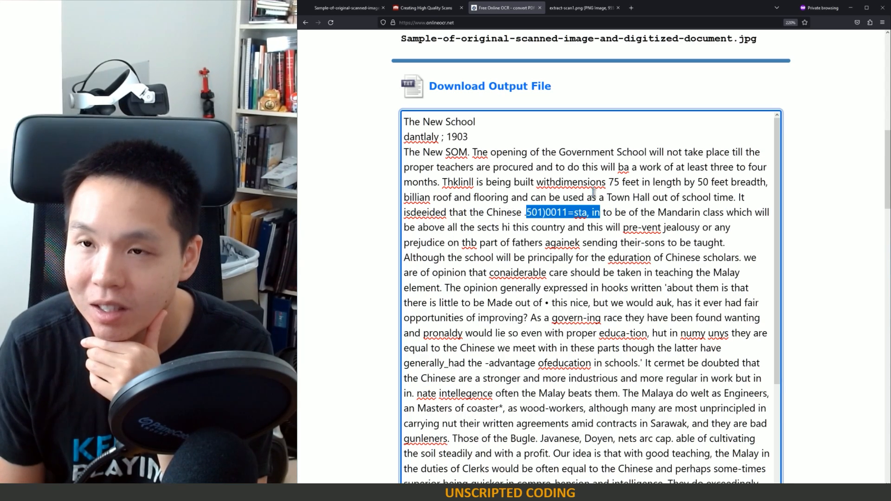
Check the garbled governing-race passage against ChatGPT's fix list and bring up the original scan
left_click(341, 7)
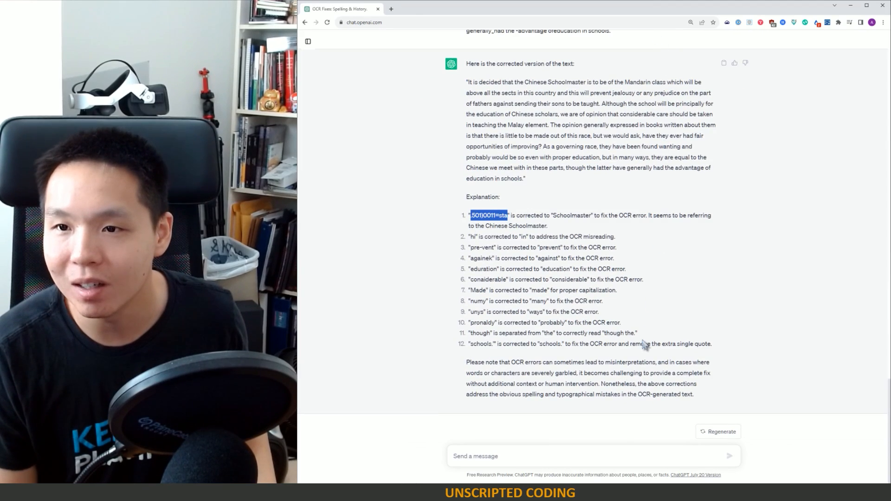
scroll("down", 3)
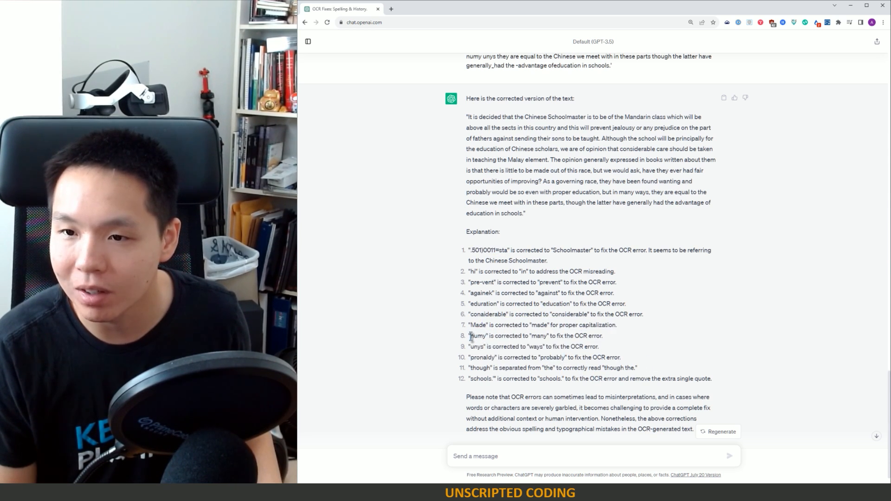
left_click_drag(470, 336, 561, 336)
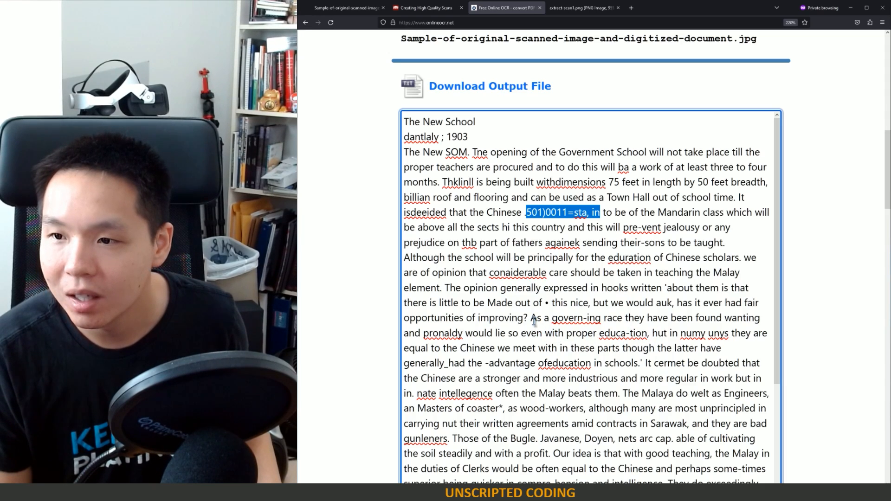
left_click_drag(531, 317, 655, 333)
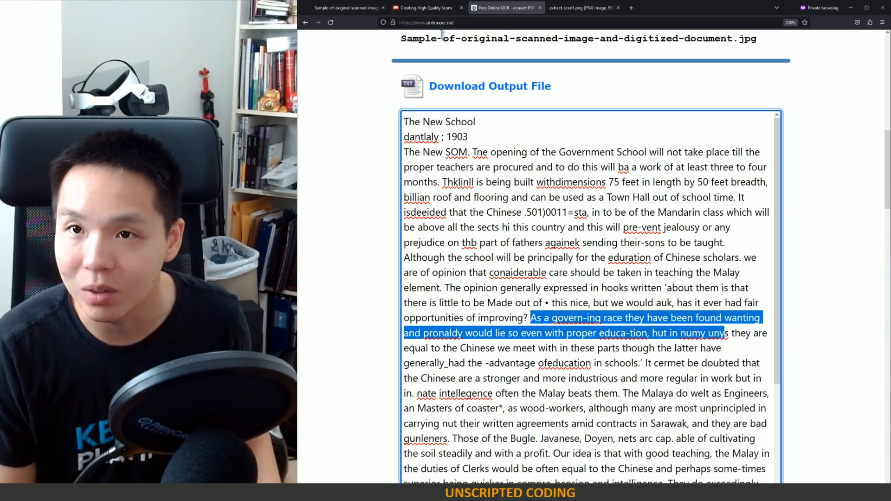
left_click(340, 7)
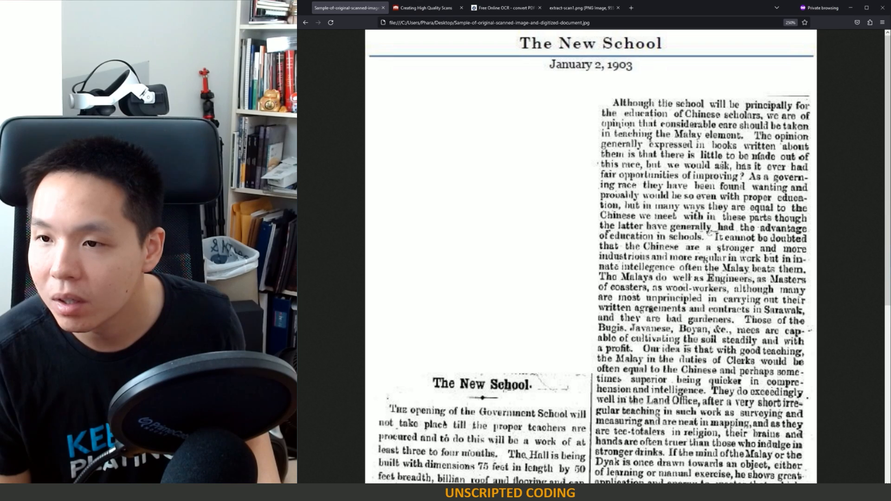
Compare the 1903 scan's highlighted passage with ChatGPT's correction, then return to the conversation
scroll("down", 3)
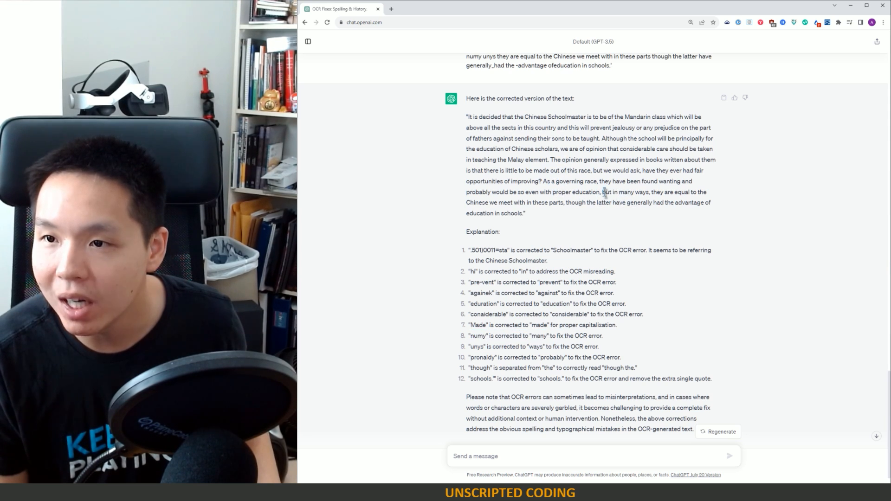
left_click_drag(601, 192, 707, 192)
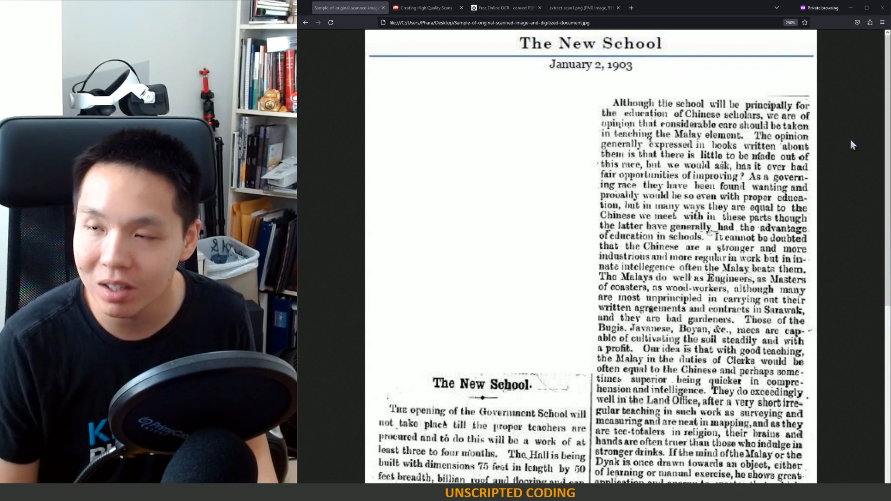
left_click(423, 8)
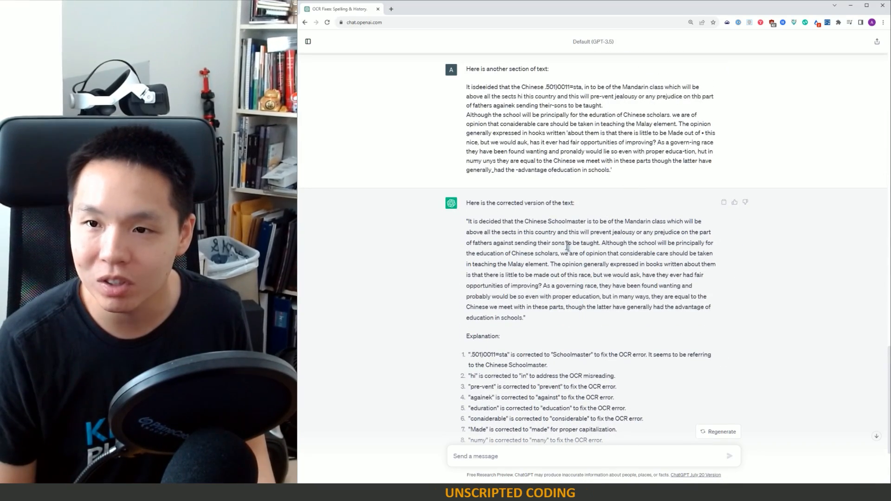
scroll("down", 3)
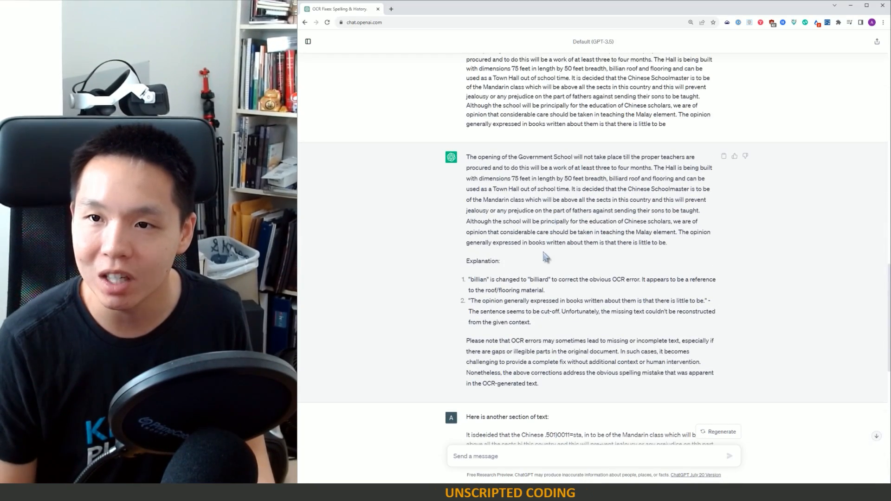
scroll("down", 3)
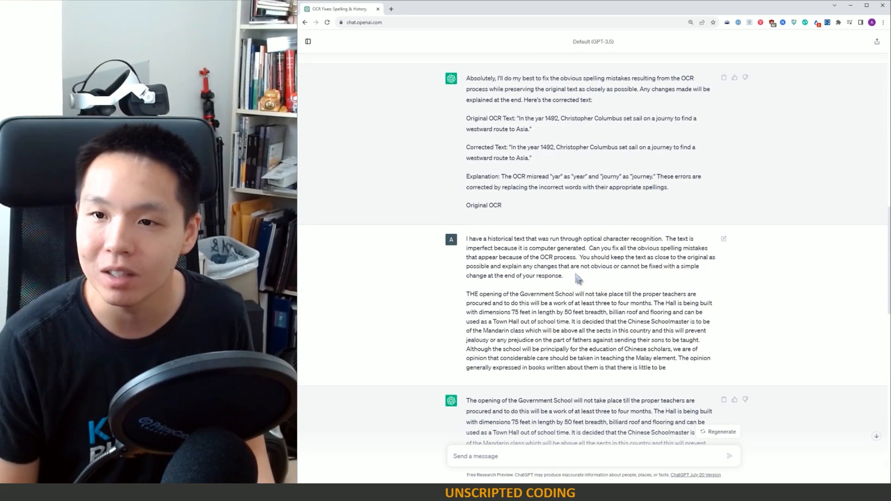
left_click_drag(511, 238, 561, 275)
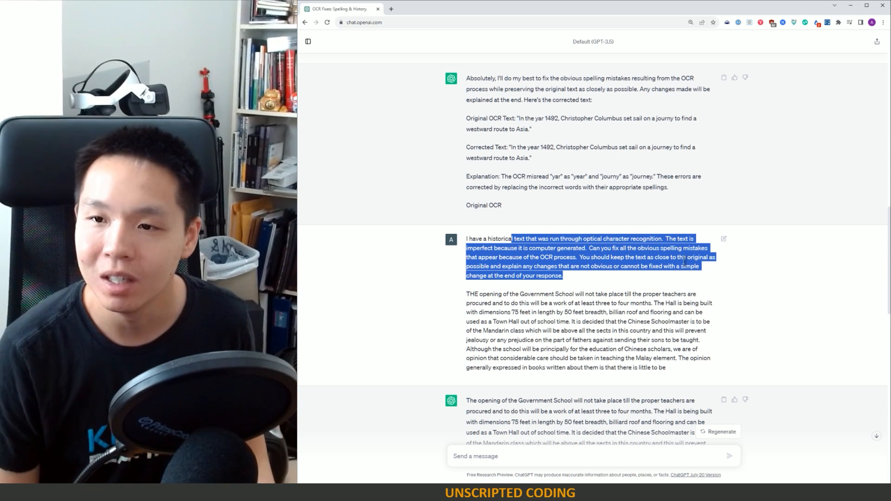
scroll("down", 3)
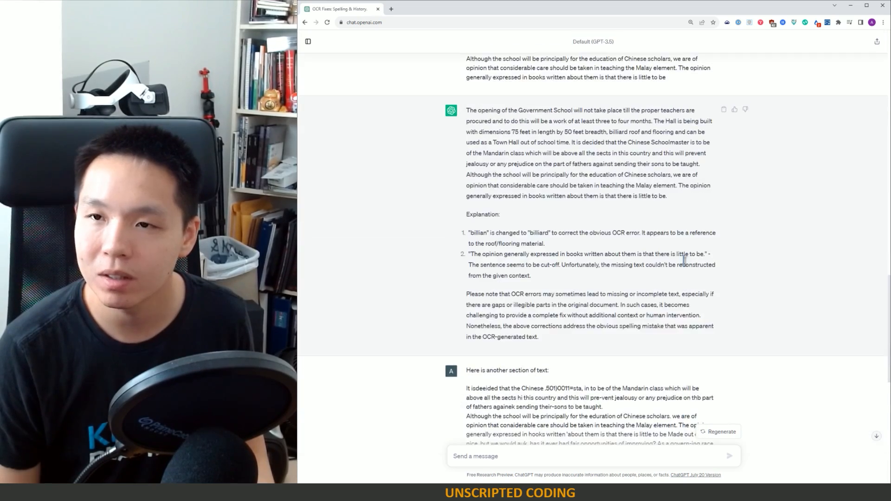